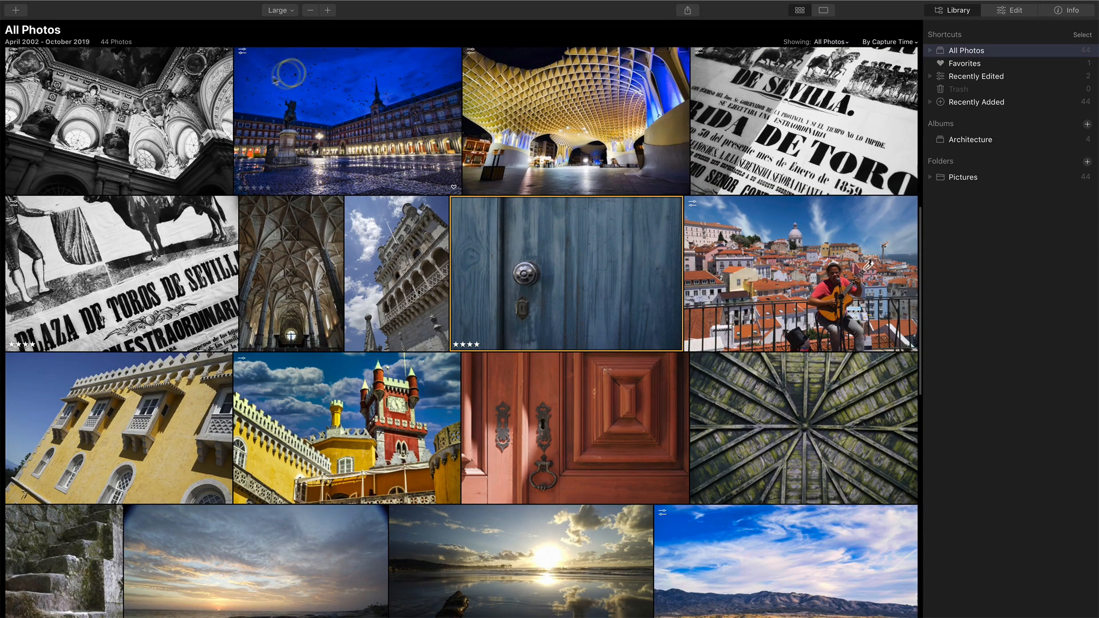
Open the blue door photo from the All Photos grid in single-image view.
double_click(565, 277)
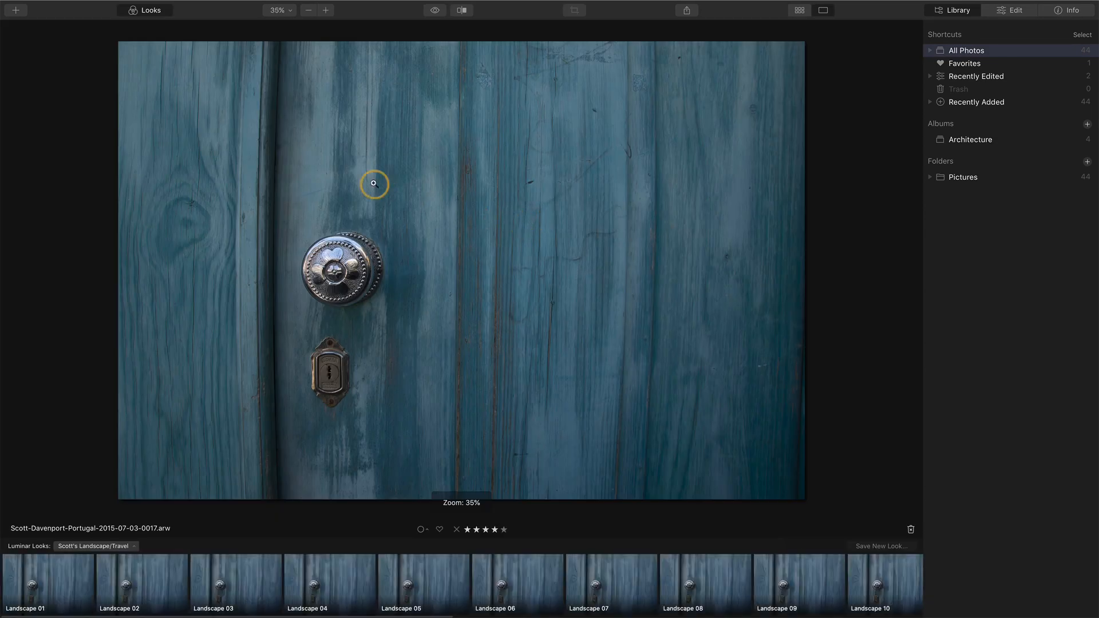
mouse_move(419, 503)
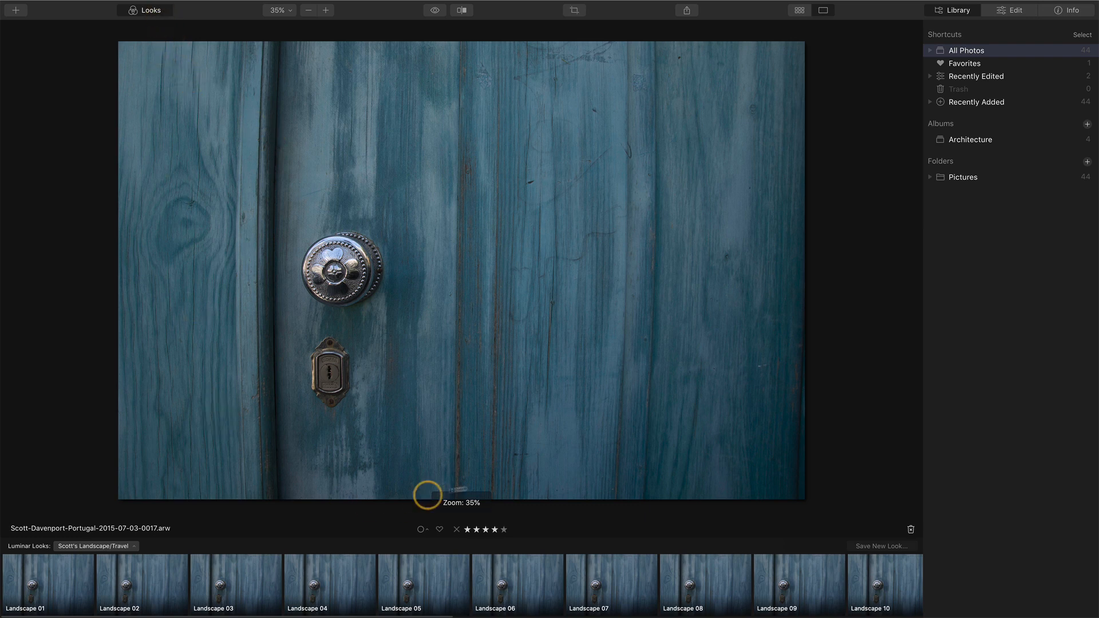
mouse_move(582, 478)
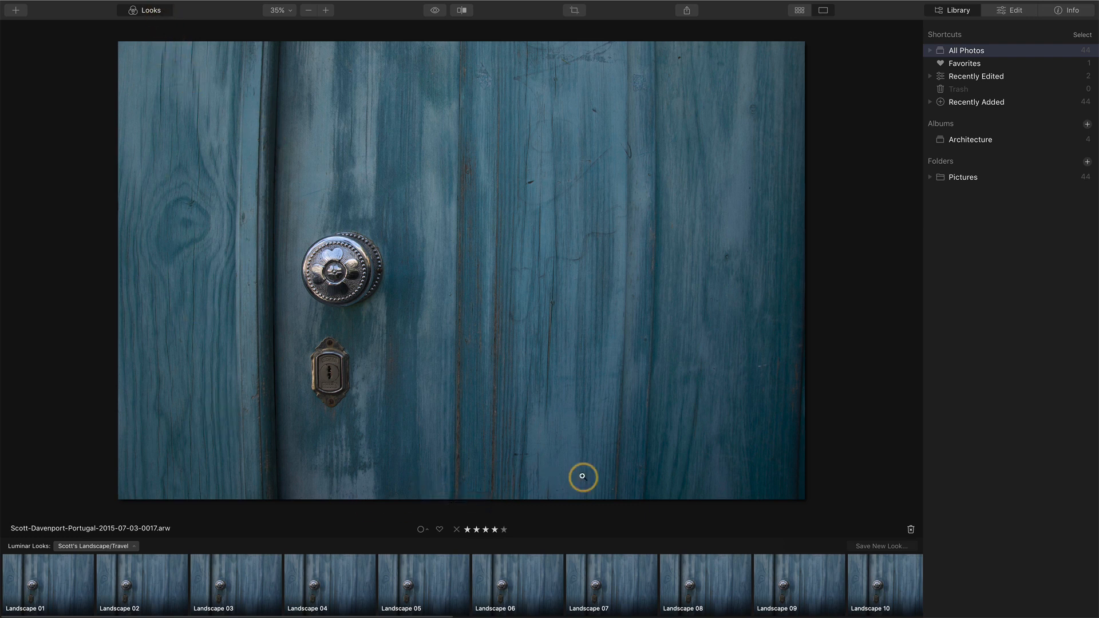
Apply the Landscape 07 look to the door photo at full amount, turning it black and white.
click(593, 591)
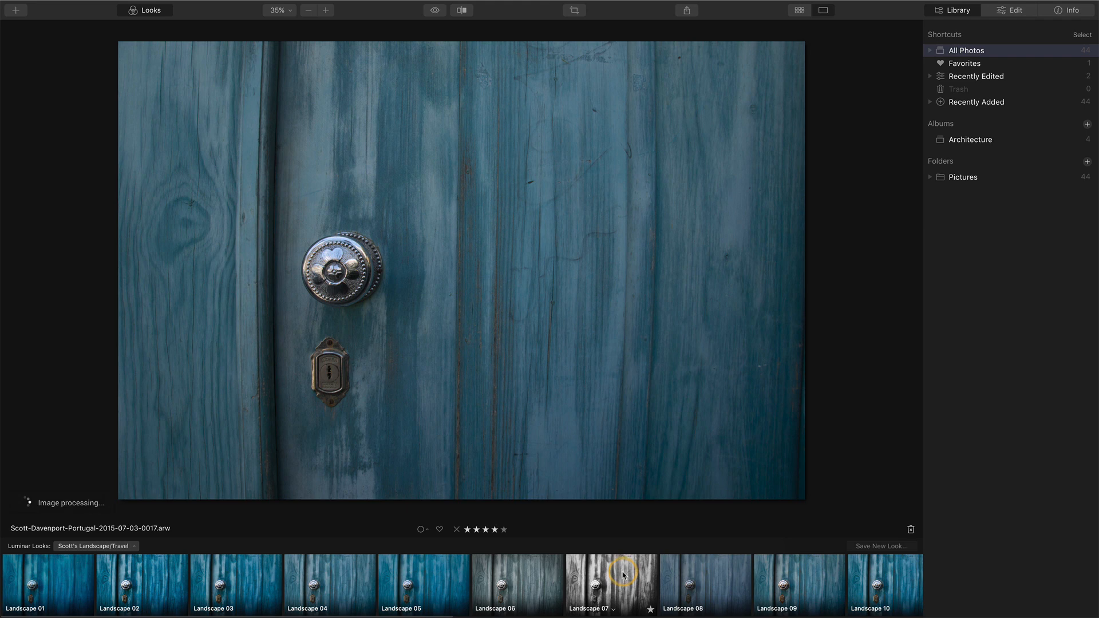
click(623, 588)
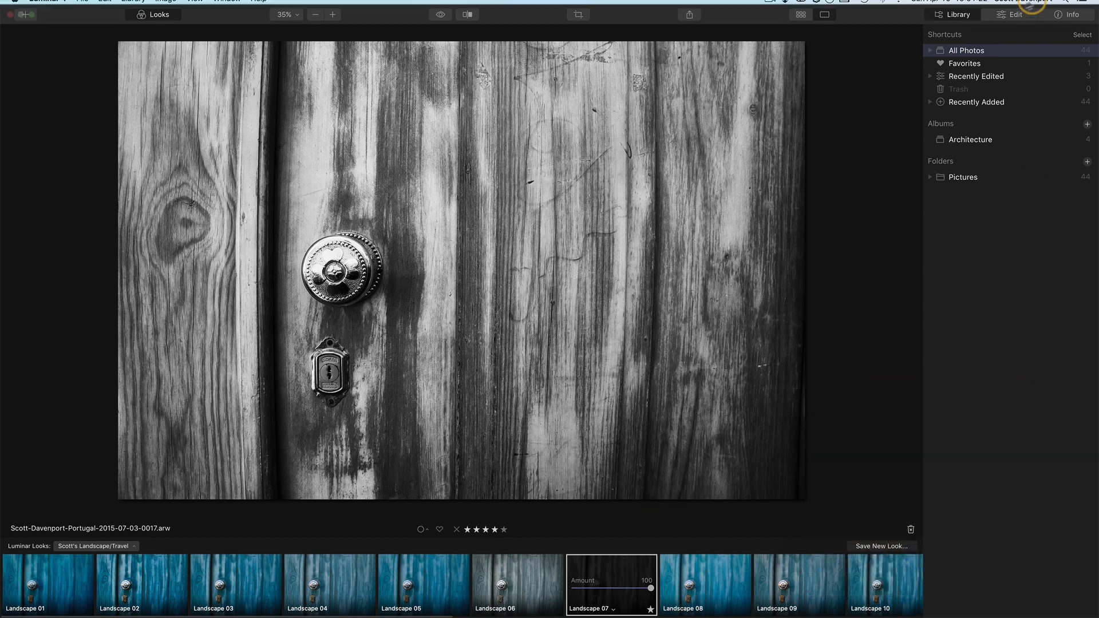
Raise Details Enhancer's Large Details to 5 on the door photo.
click(1019, 15)
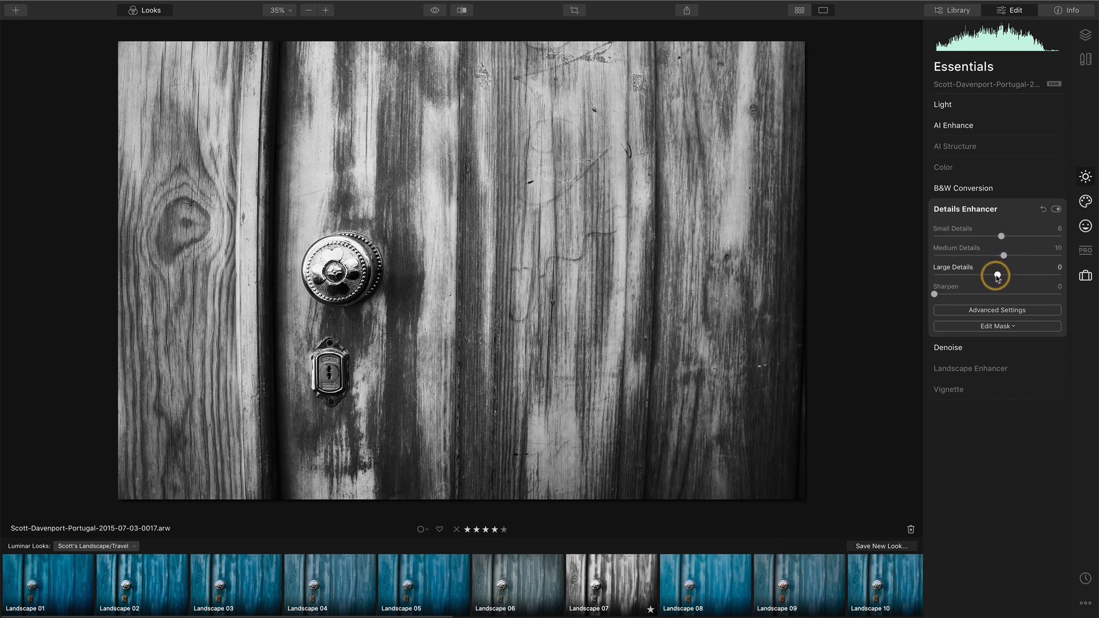
drag(995, 274, 1000, 273)
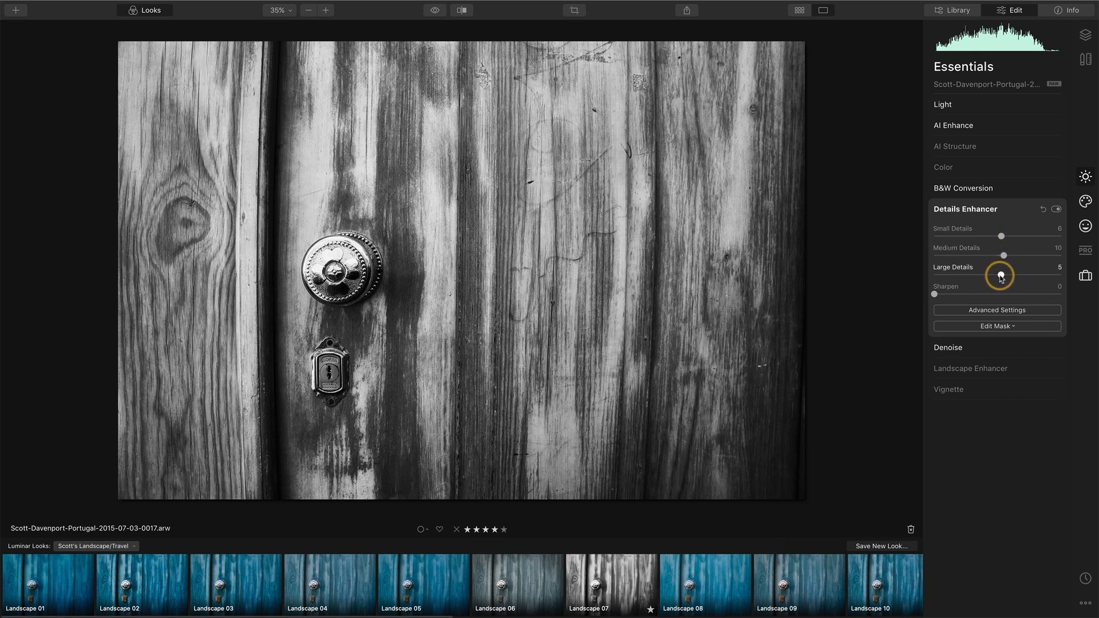
Return to the All Photos gallery grid in the Library.
click(956, 9)
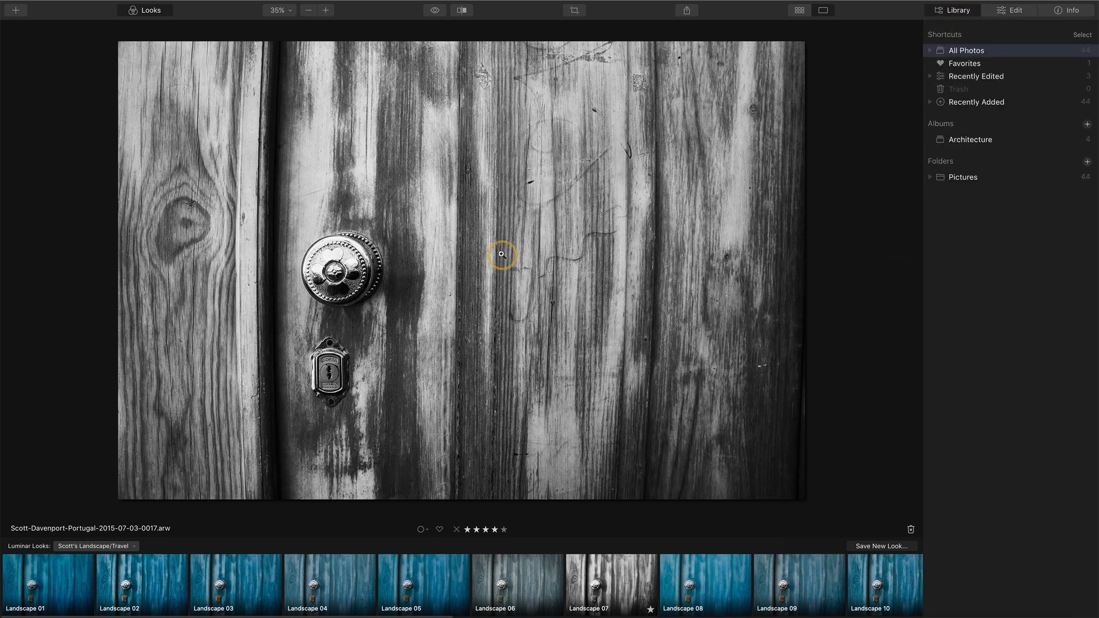
click(800, 10)
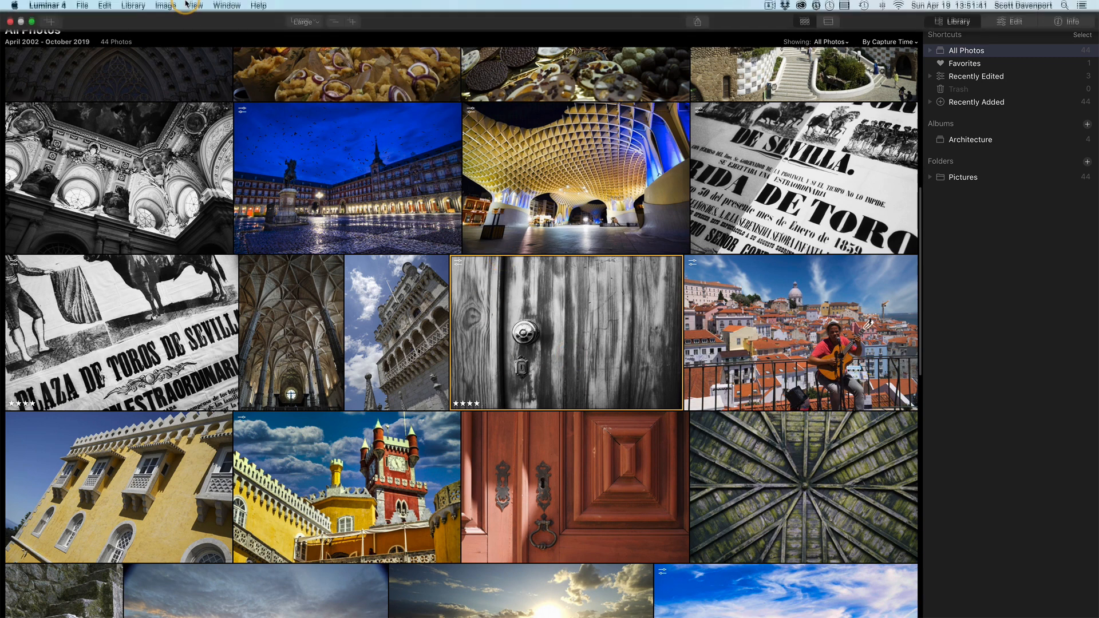
Copy the door photo's adjustments via the Image menu.
click(168, 5)
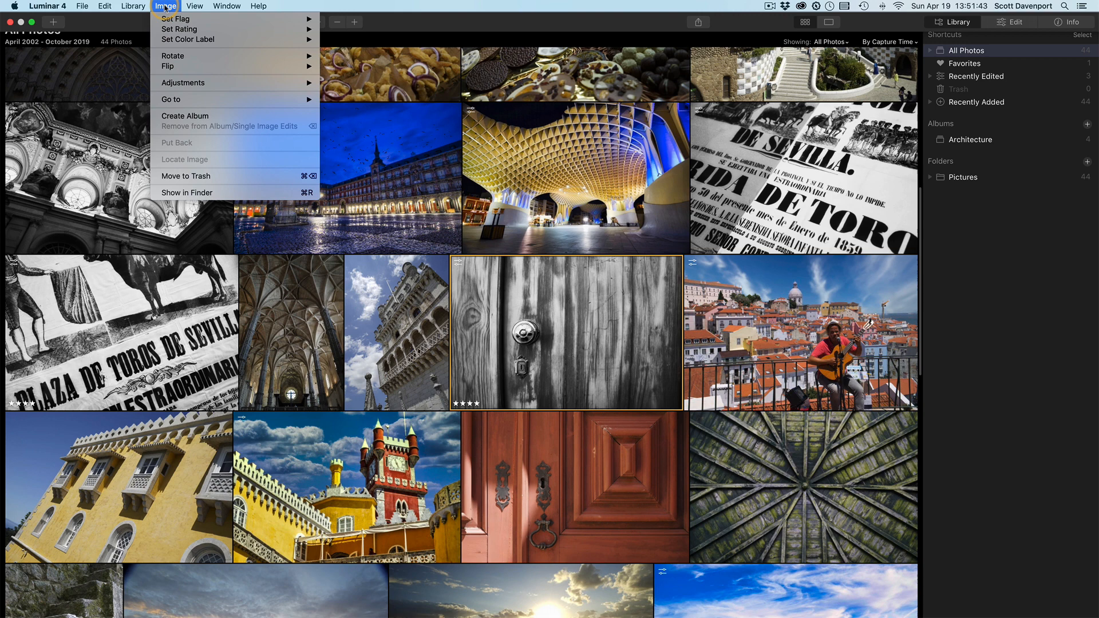
mouse_move(184, 82)
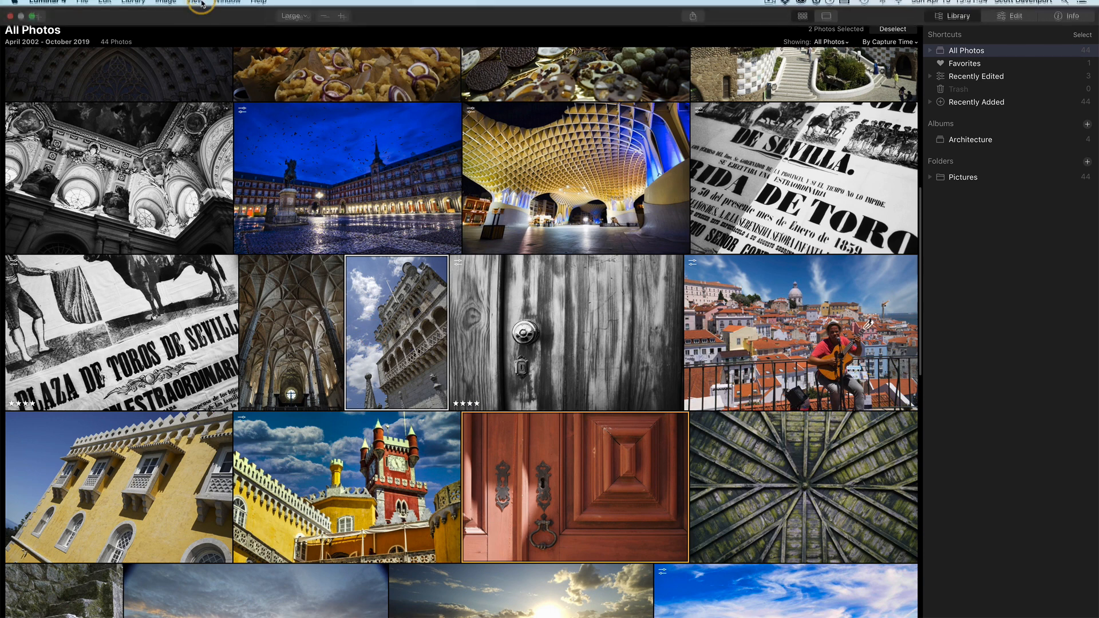
Paste the copied black-and-white edits onto the white tower and red door photos.
click(165, 6)
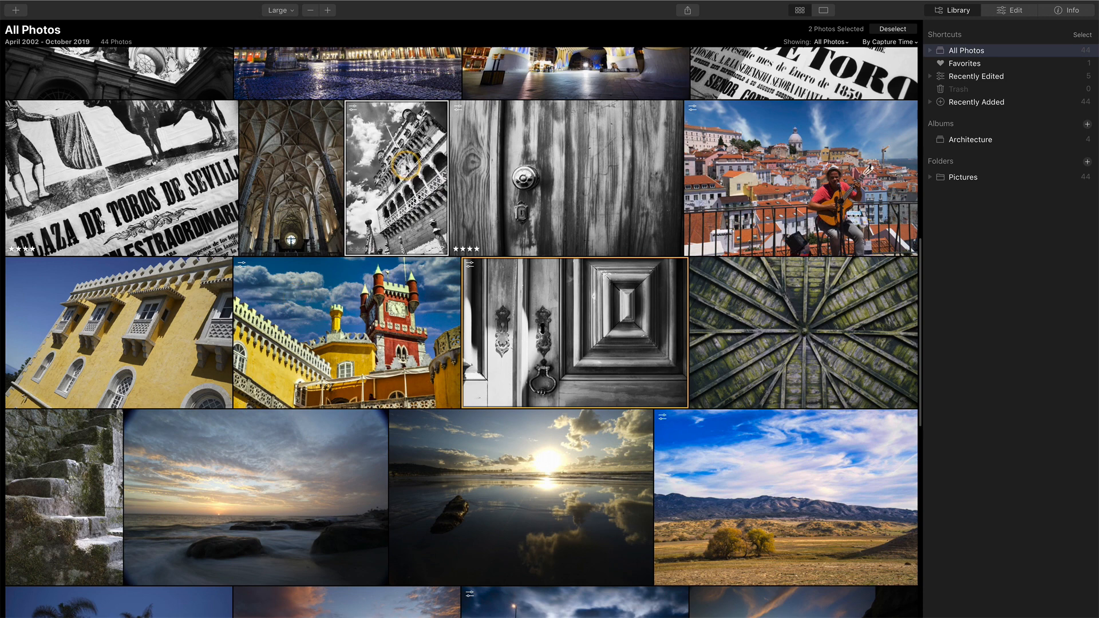
scroll(down, 3)
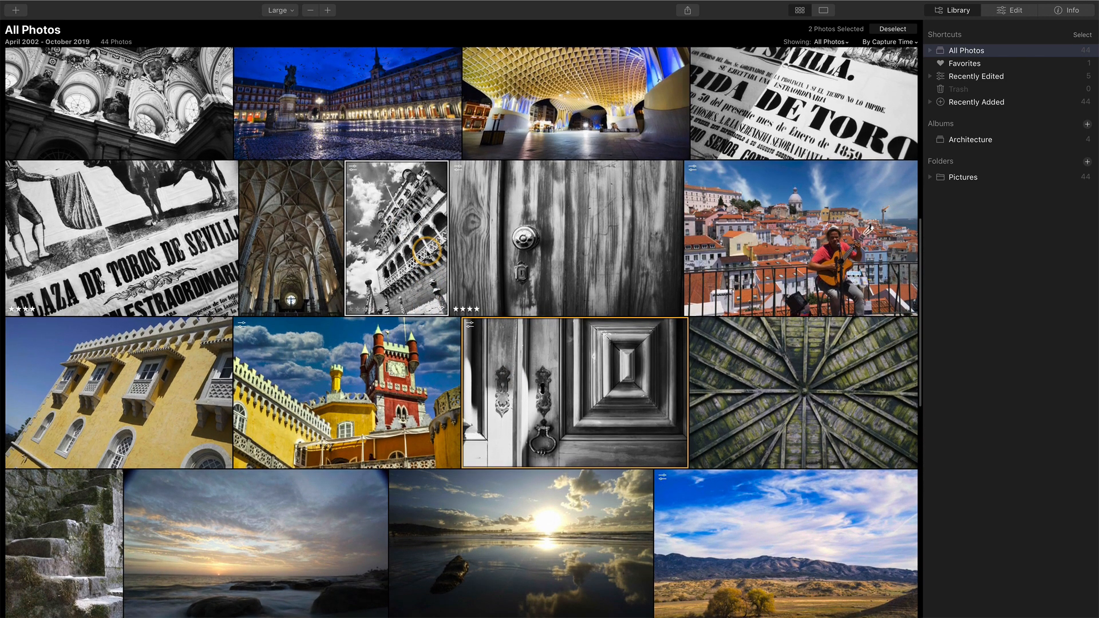